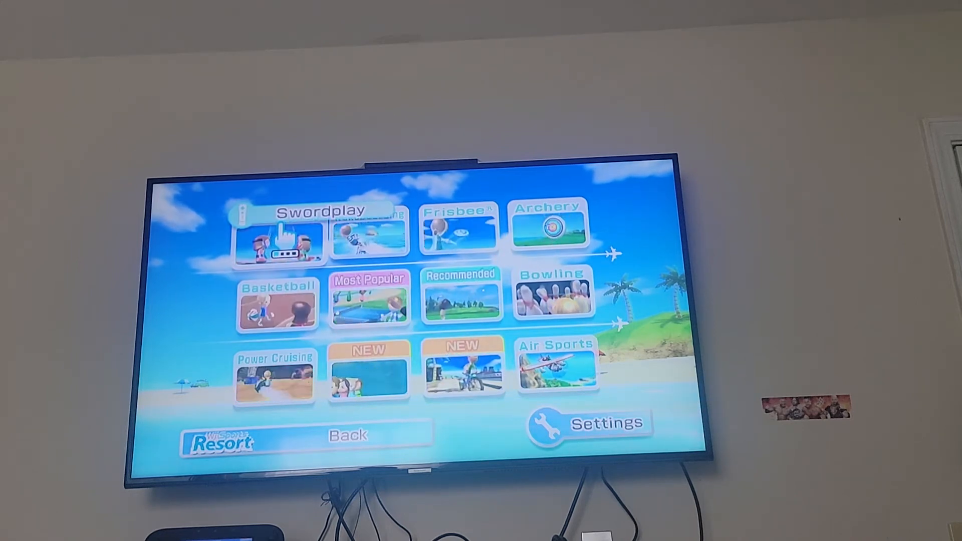
Choose Swordplay Duel and confirm the current Mii, reaching the take-a-break notice
left_click(281, 240)
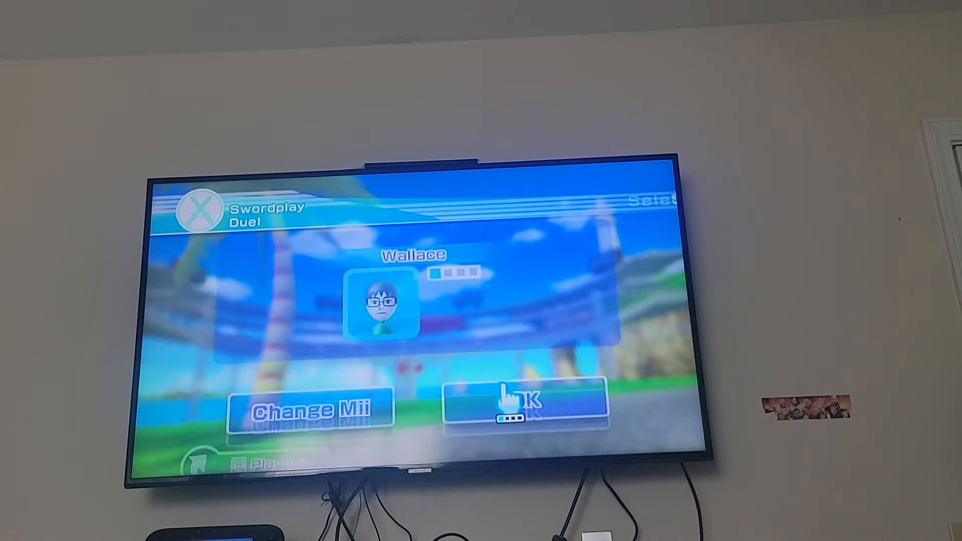
left_click(527, 402)
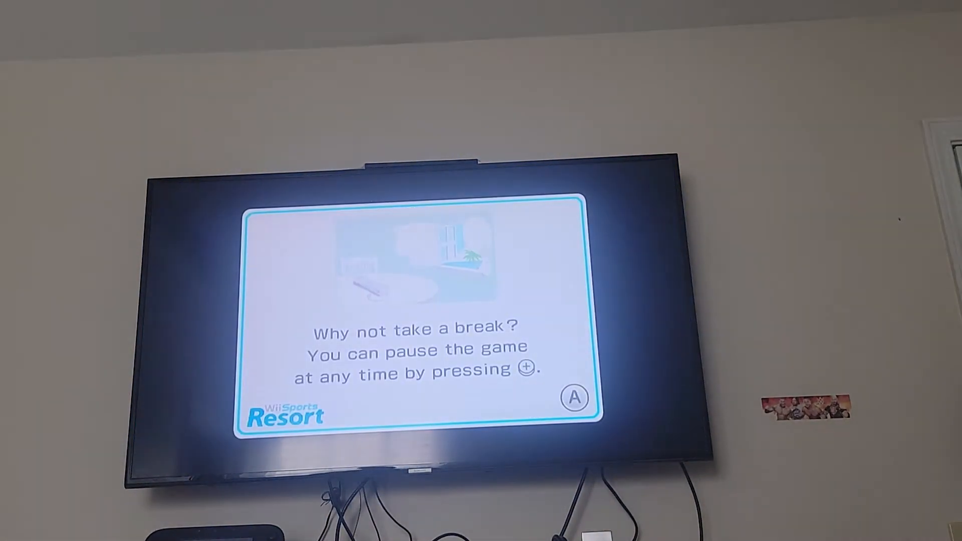